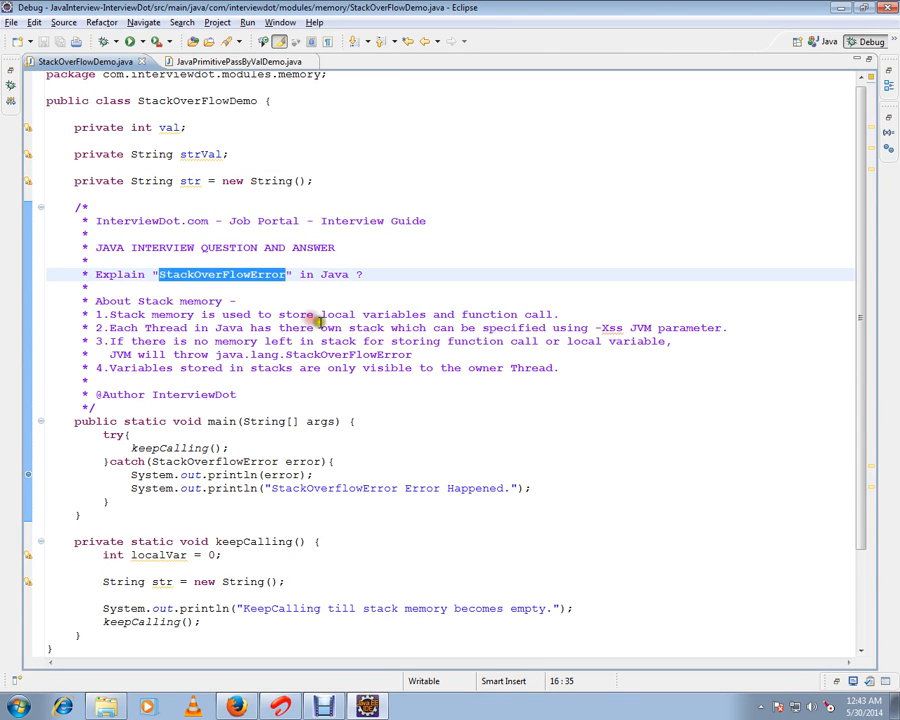
Step: Scroll the StackOverFlowDemo editor and bring up its Debug As launch options
{"action": "left_click", "coordinate": [241, 300]}
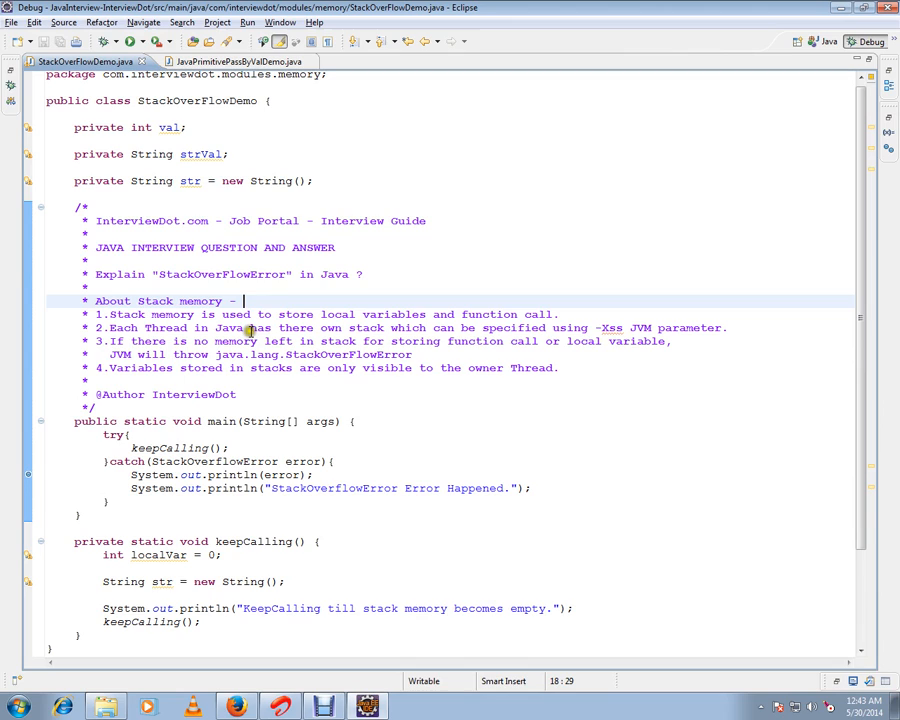
{"action": "mouse_move", "coordinate": [380, 313]}
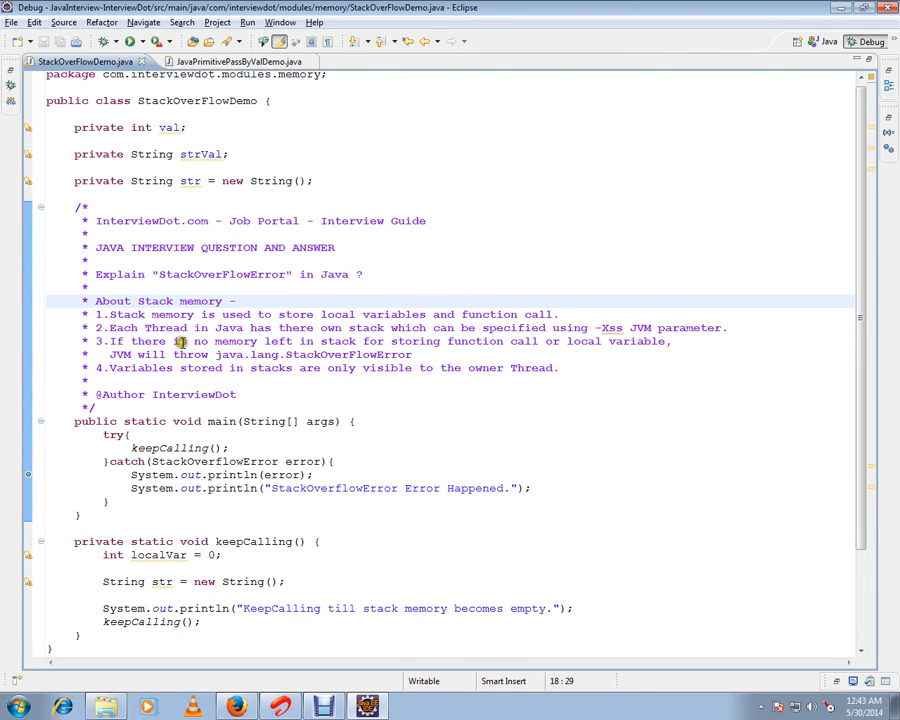
{"action": "mouse_move", "coordinate": [225, 337]}
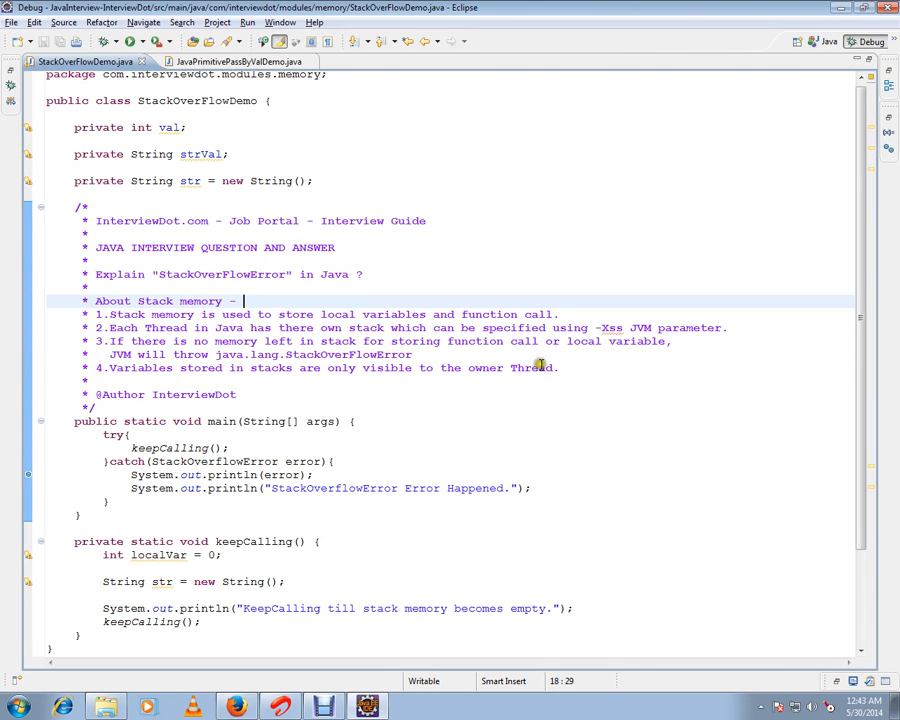
{"action": "mouse_move", "coordinate": [660, 328]}
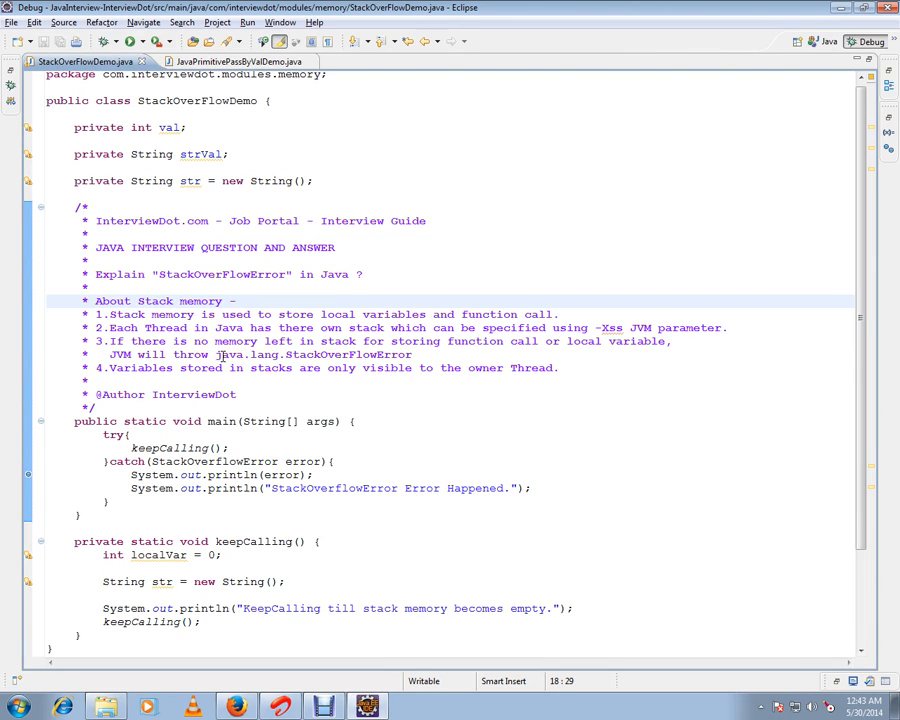
{"action": "mouse_move", "coordinate": [385, 368]}
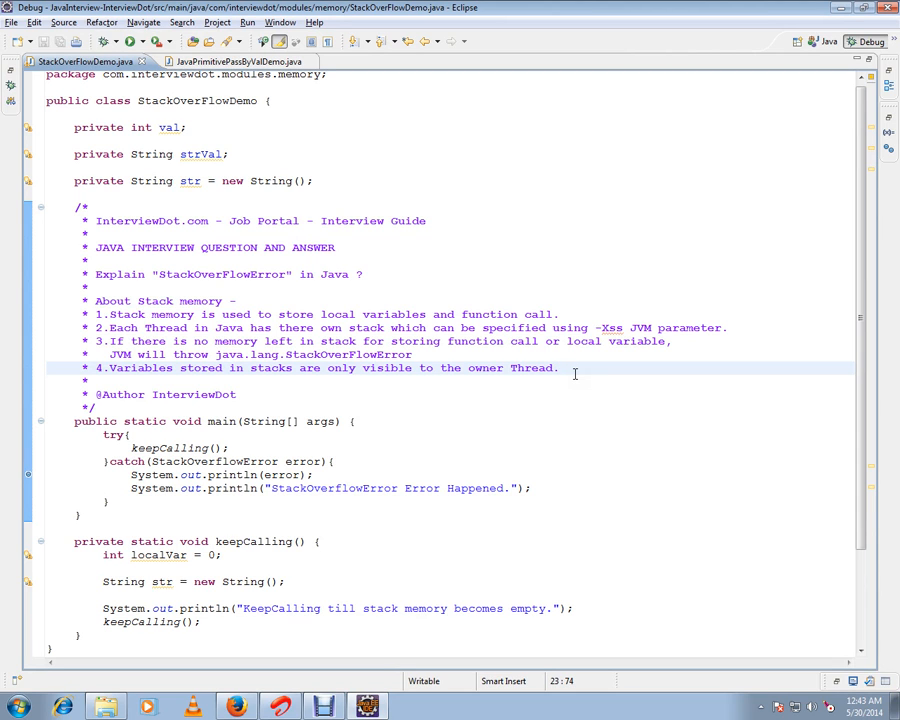
{"action": "scroll", "scroll_direction": "down", "scroll_amount": 3}
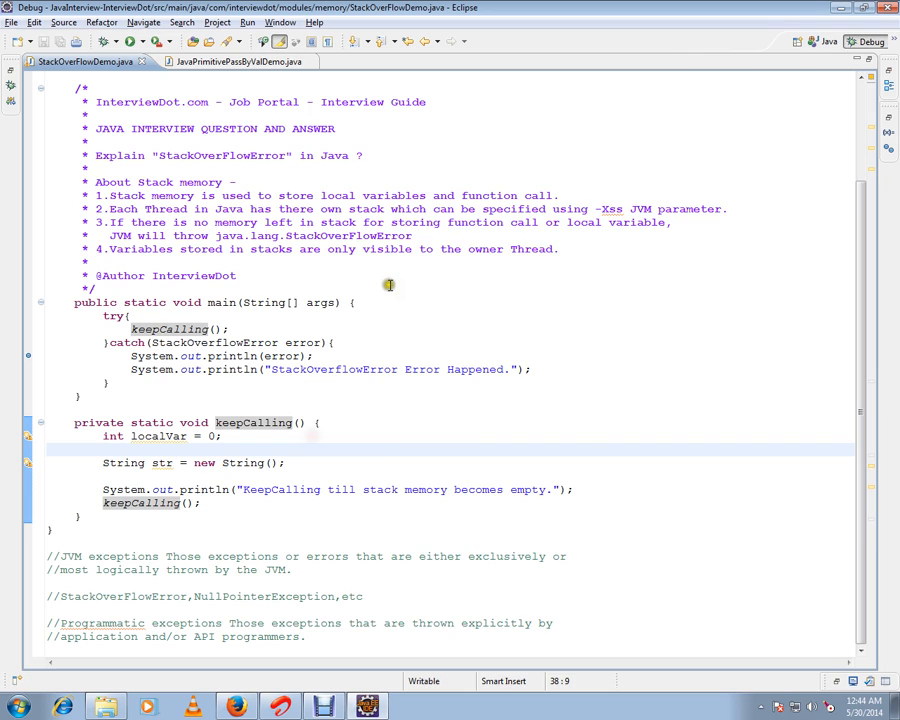
{"action": "right_click", "coordinate": [389, 286]}
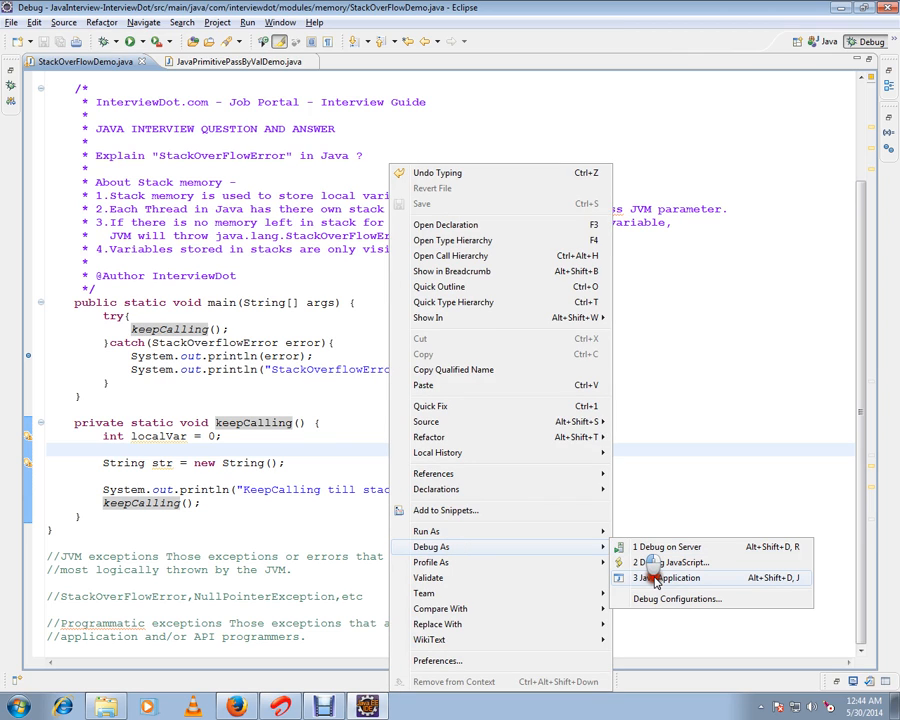
Step: Debug StackOverFlowDemo as a Java Application, suspending at the line 31 catch breakpoint
{"action": "left_click", "coordinate": [670, 578]}
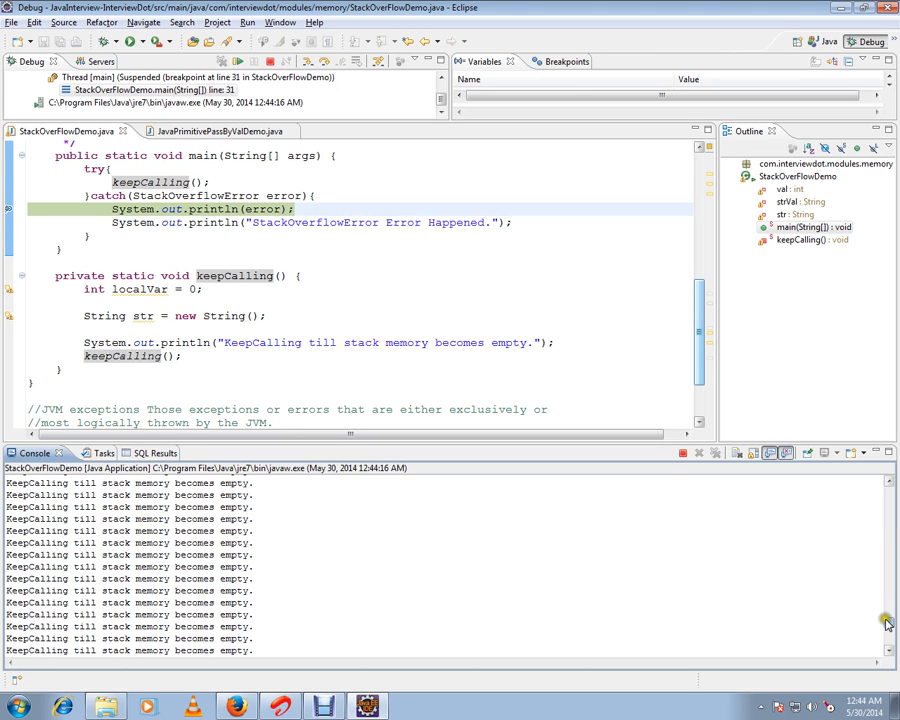
{"action": "left_click", "coordinate": [310, 275]}
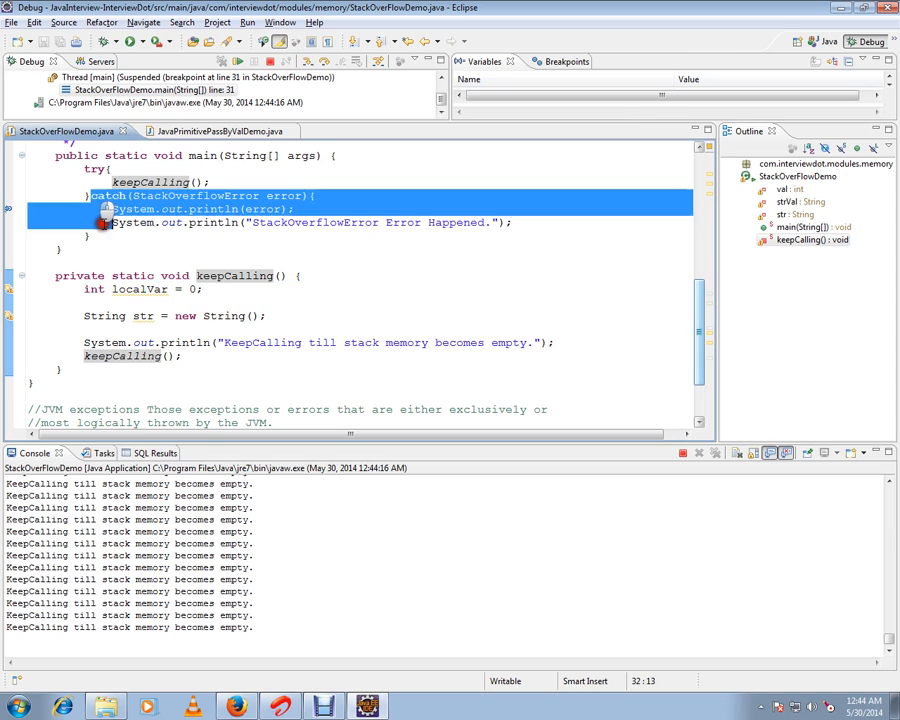
{"action": "left_click", "coordinate": [202, 222]}
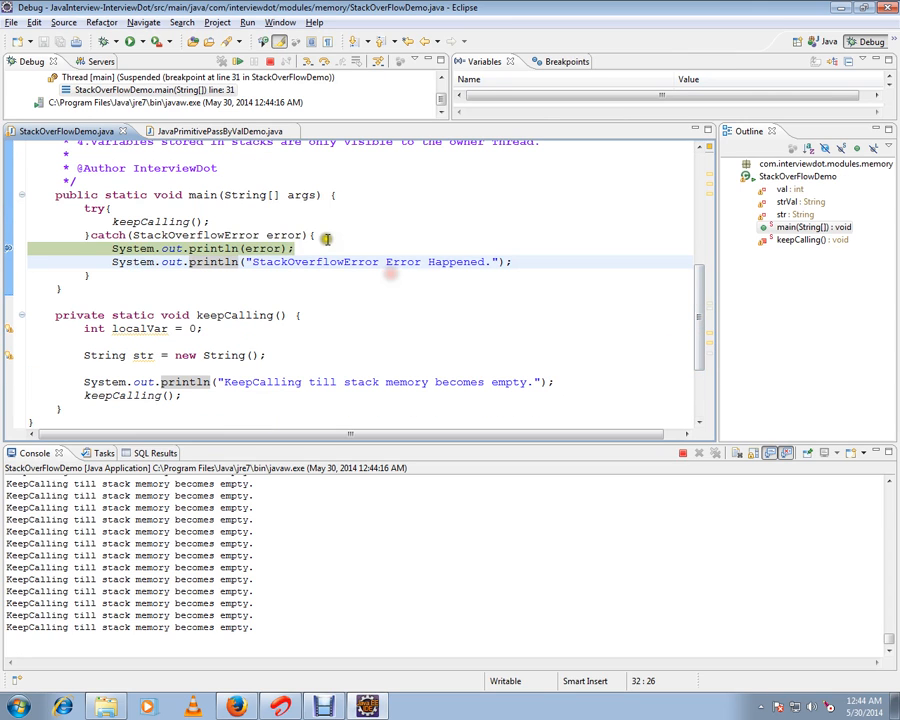
{"action": "double_click", "coordinate": [237, 315]}
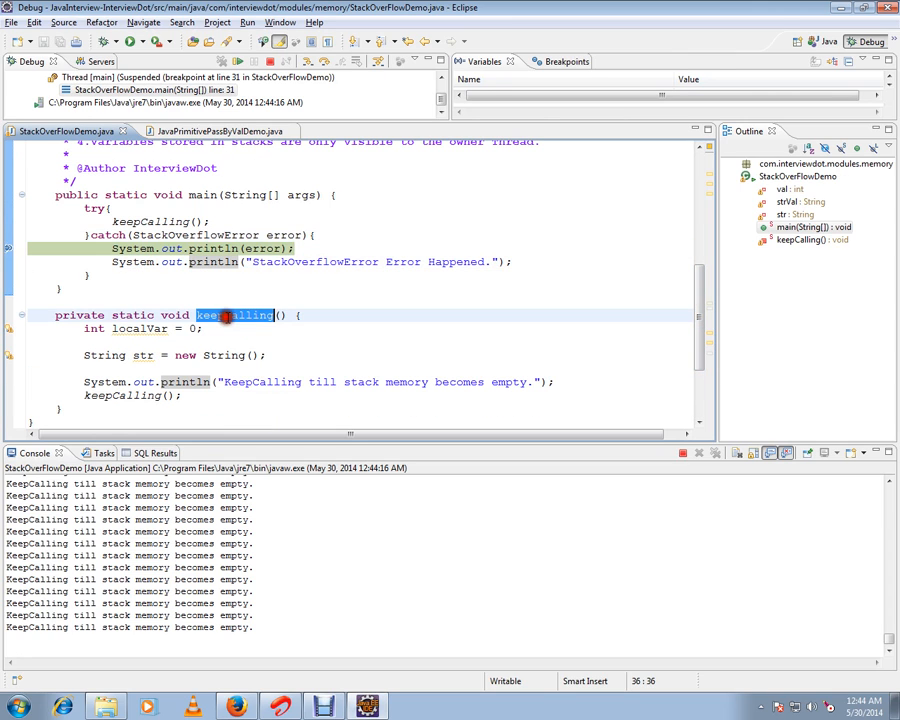